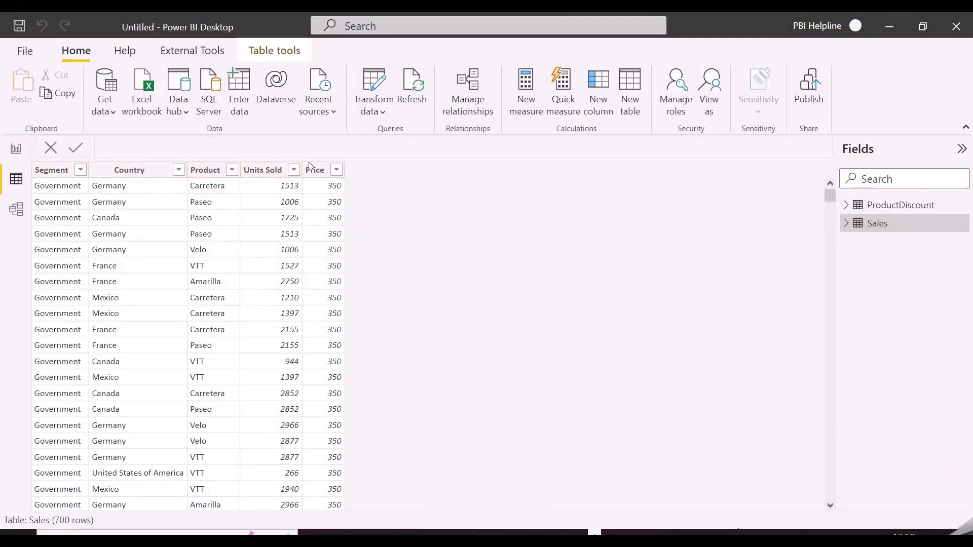
Step: Review the ProductDiscount and Sales tables, then bring up the ProductDiscount query in Power Query Editor
left_click(902, 205)
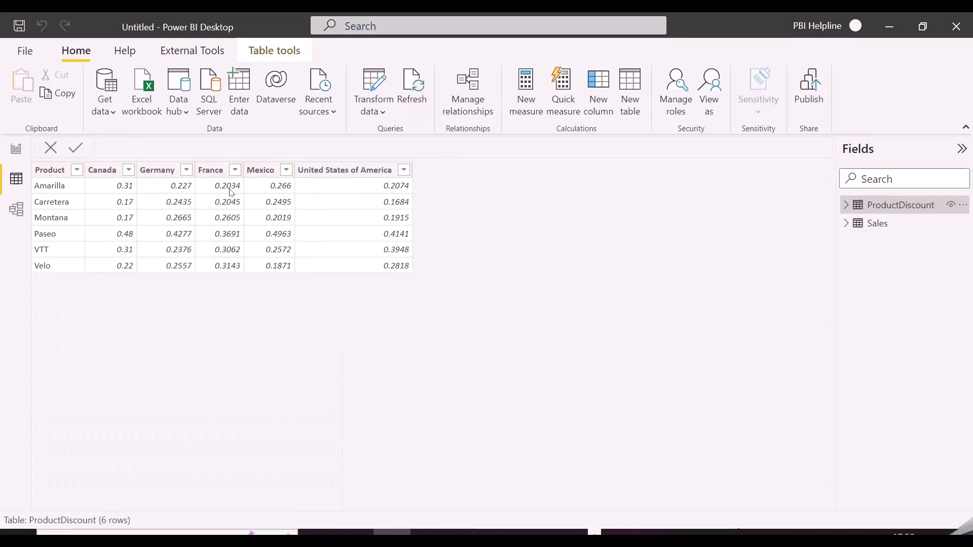
mouse_move(130, 165)
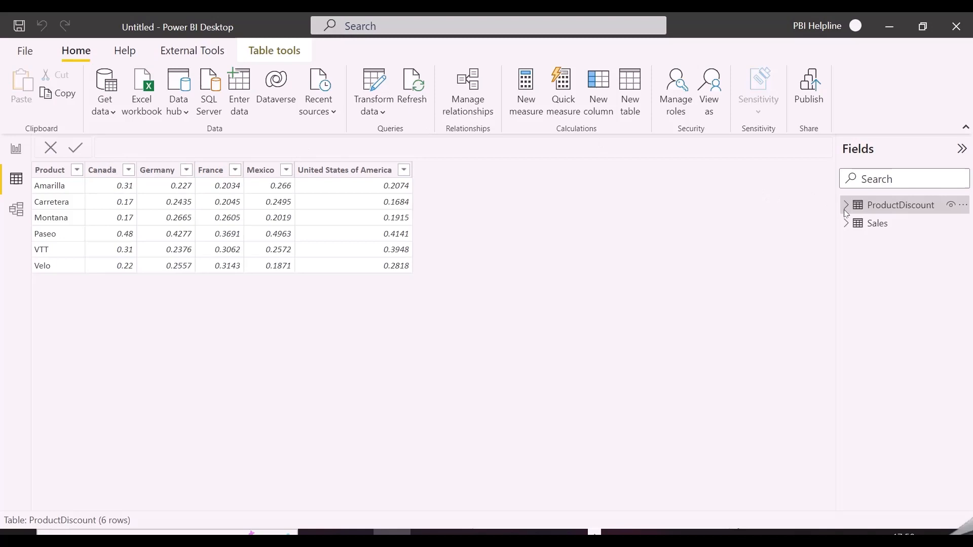
left_click(878, 223)
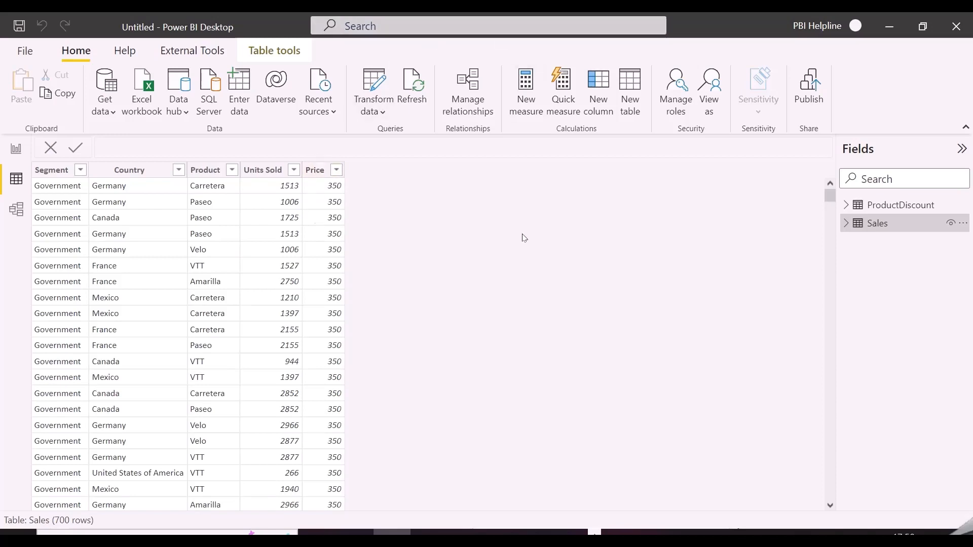
mouse_move(457, 117)
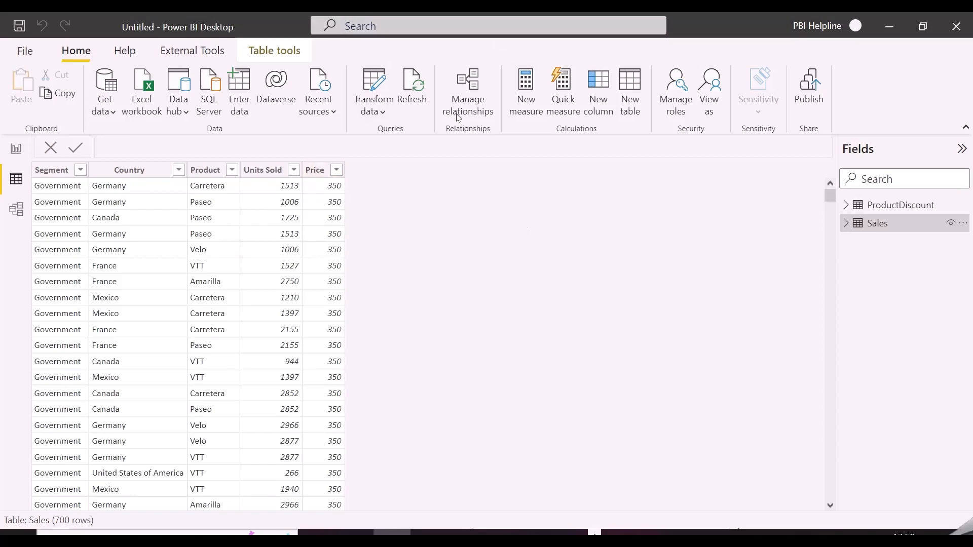
mouse_move(518, 151)
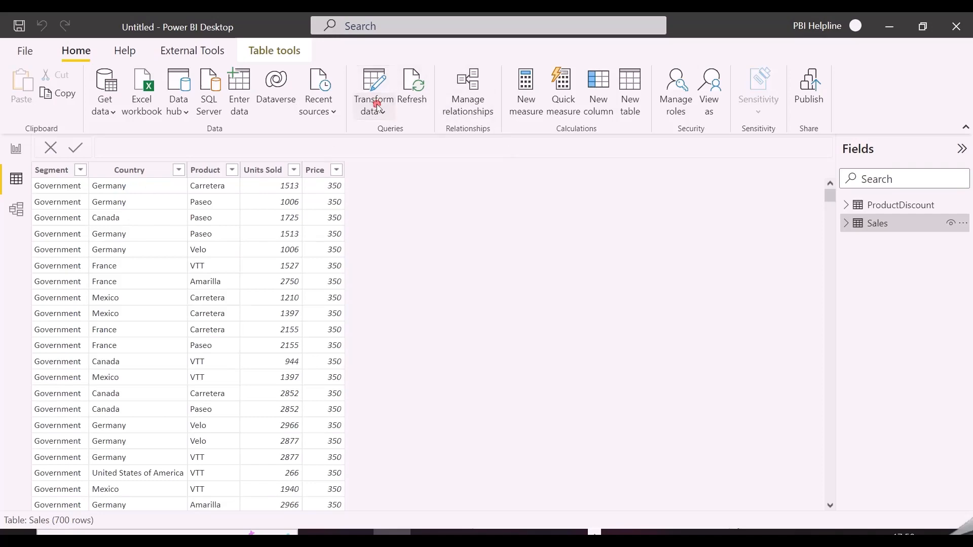
left_click(373, 90)
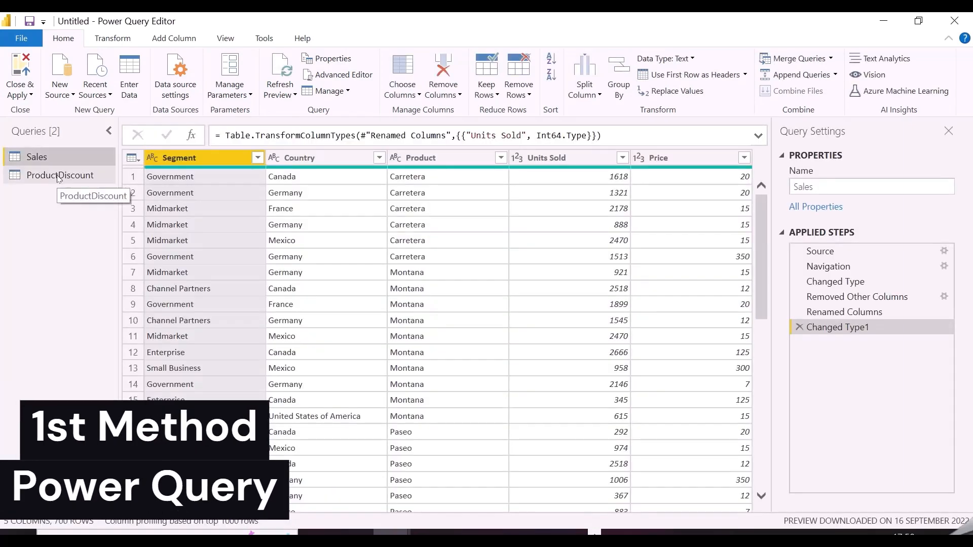
left_click(60, 175)
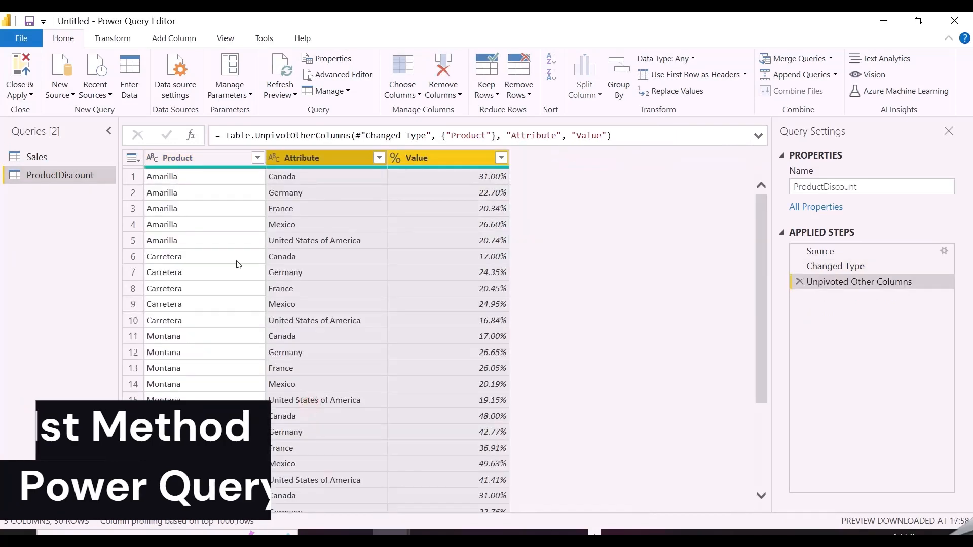
Step: Rename ProductDiscount's Attribute and Value columns to Country and Discount
left_click(301, 158)
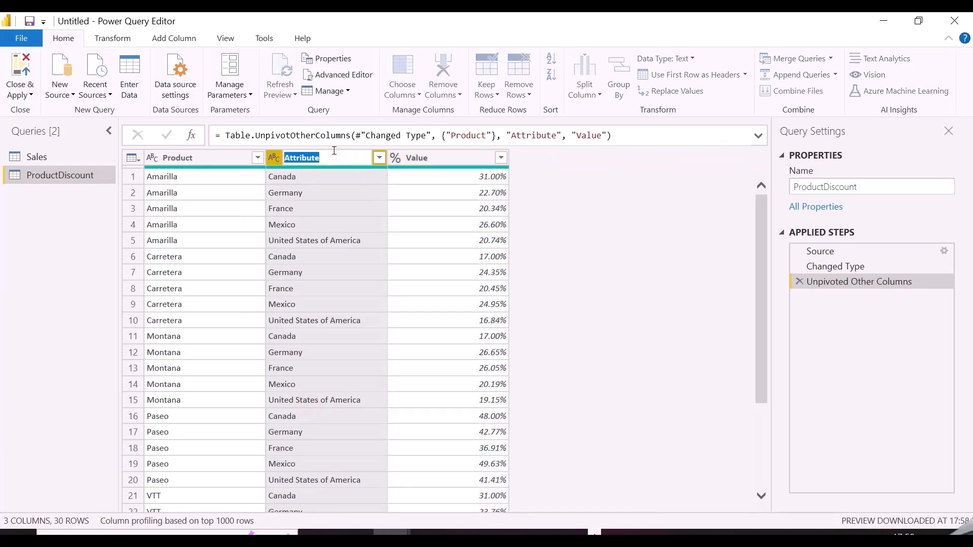
type("Country")
left_click(447, 157)
type("D")
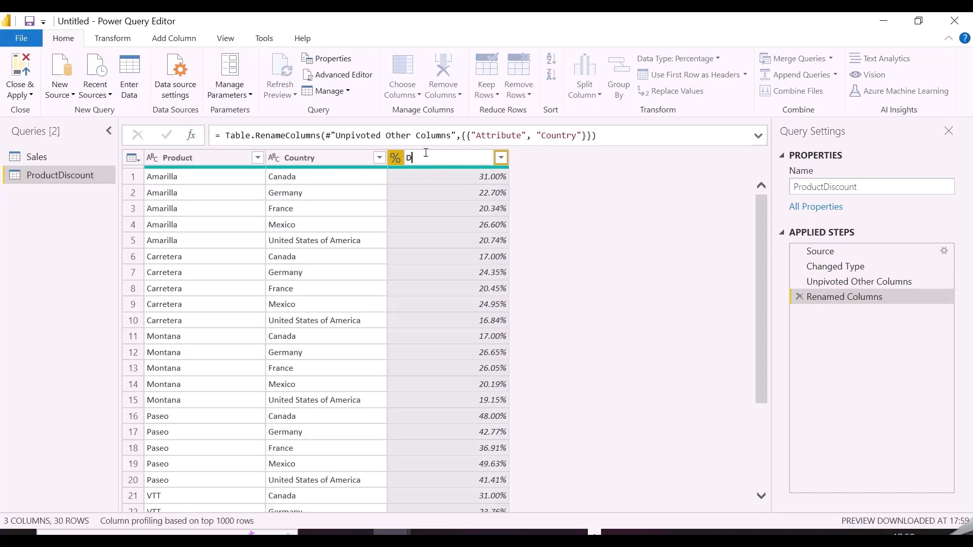
type("iscount")
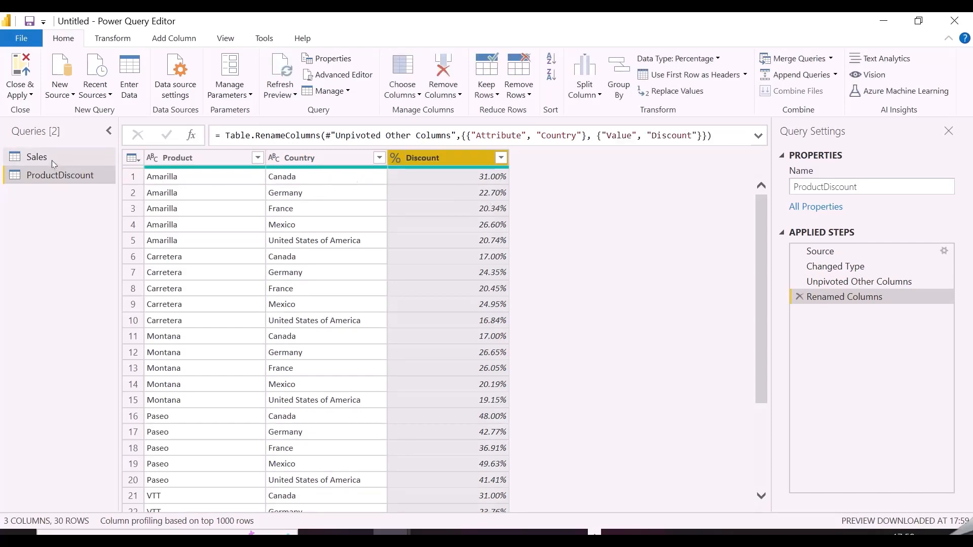
Step: Merge Sales with ProductDiscount on Product and Country, 700 of 700 rows matching, fuzzy matching off
left_click(36, 157)
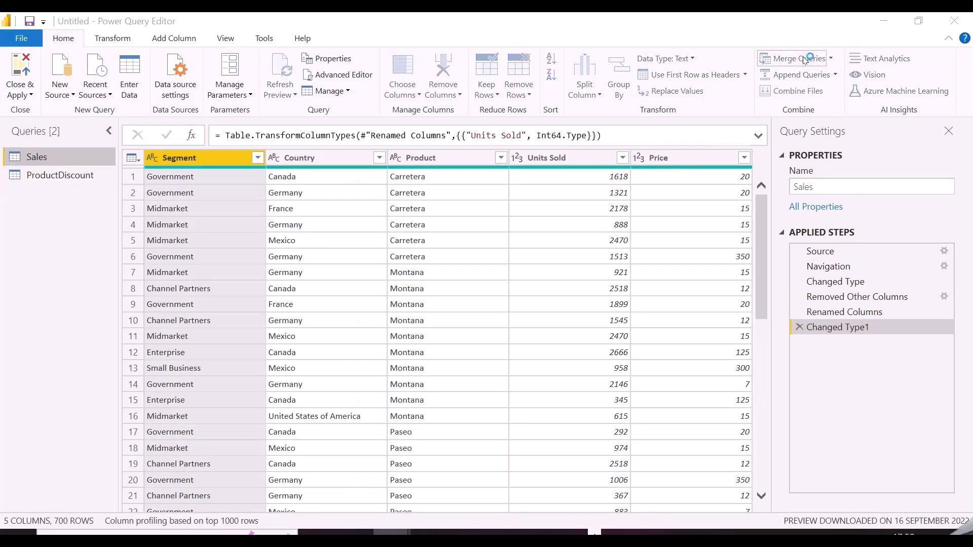
left_click(797, 59)
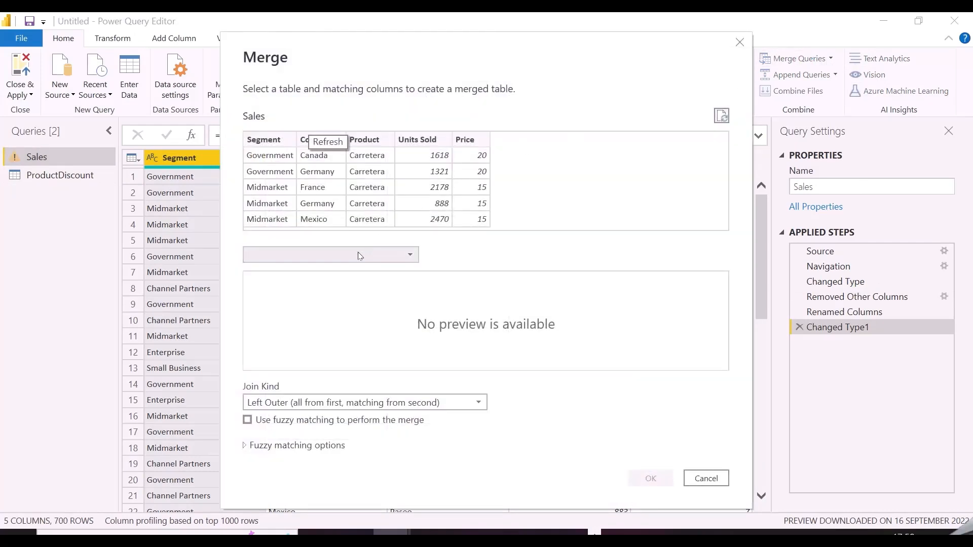
left_click(330, 255)
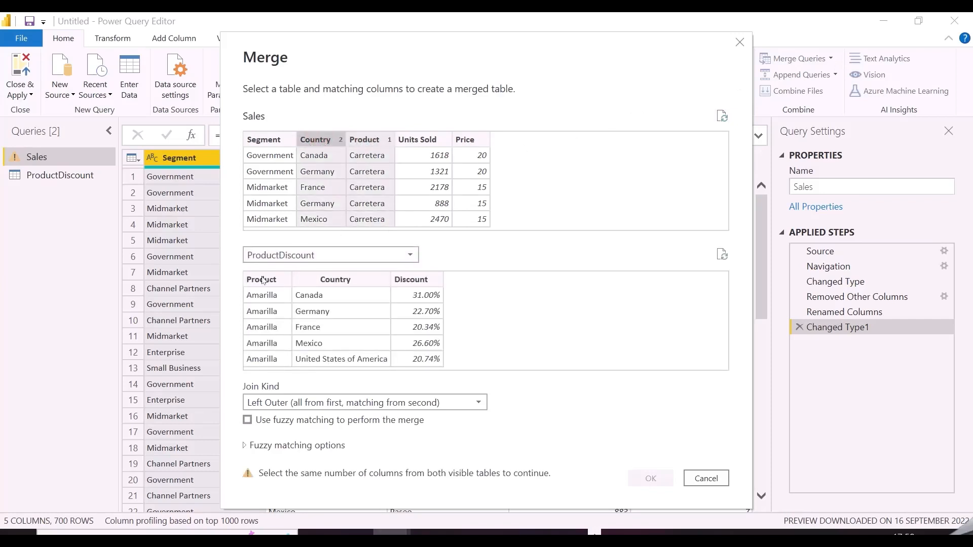
left_click(334, 279)
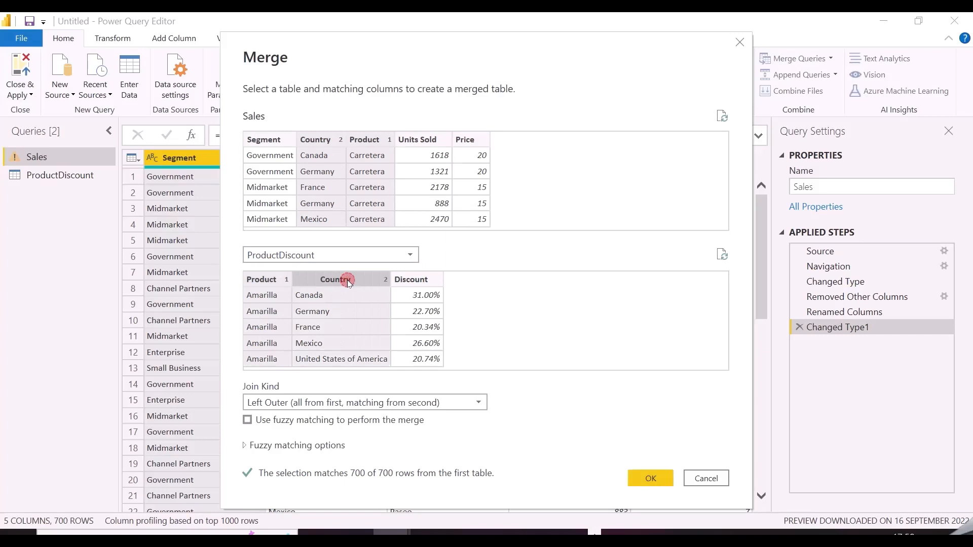
left_click(478, 402)
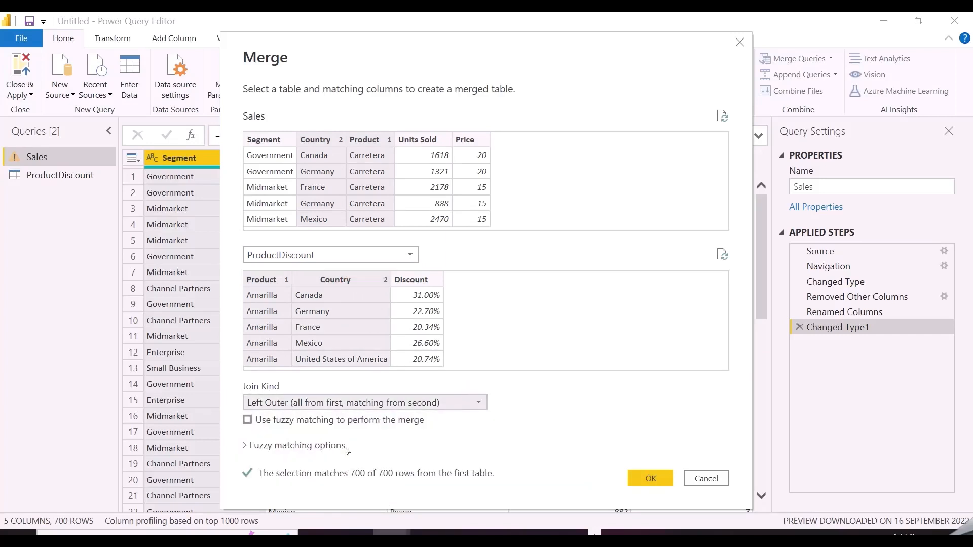
left_click(248, 419)
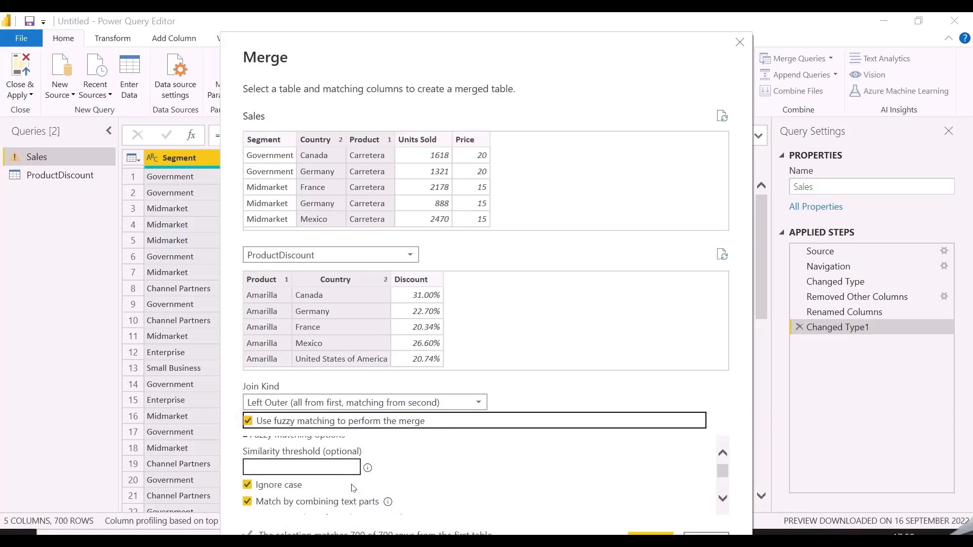
left_click(247, 421)
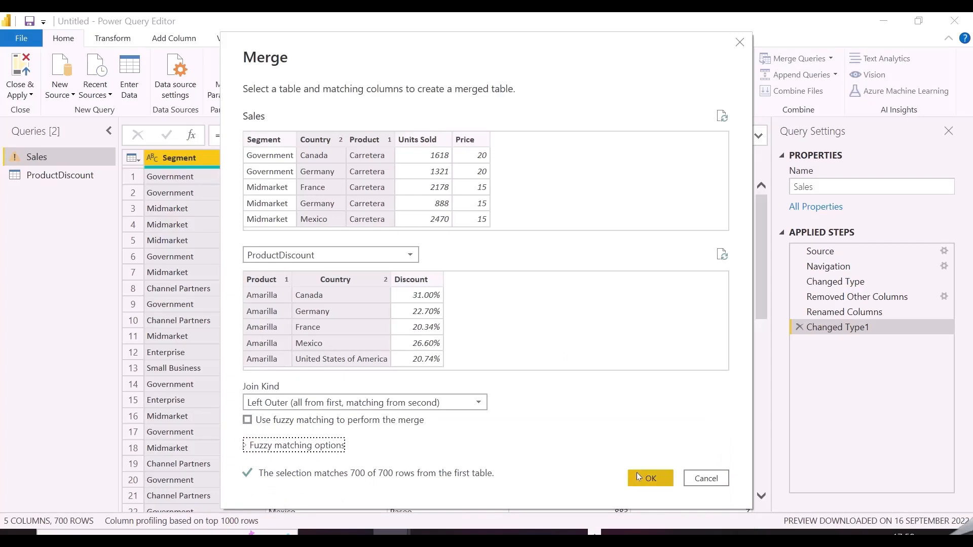
Step: Confirm the merge and expand only Discount, without prefix, into Sales; return to ProductDiscount
left_click(649, 477)
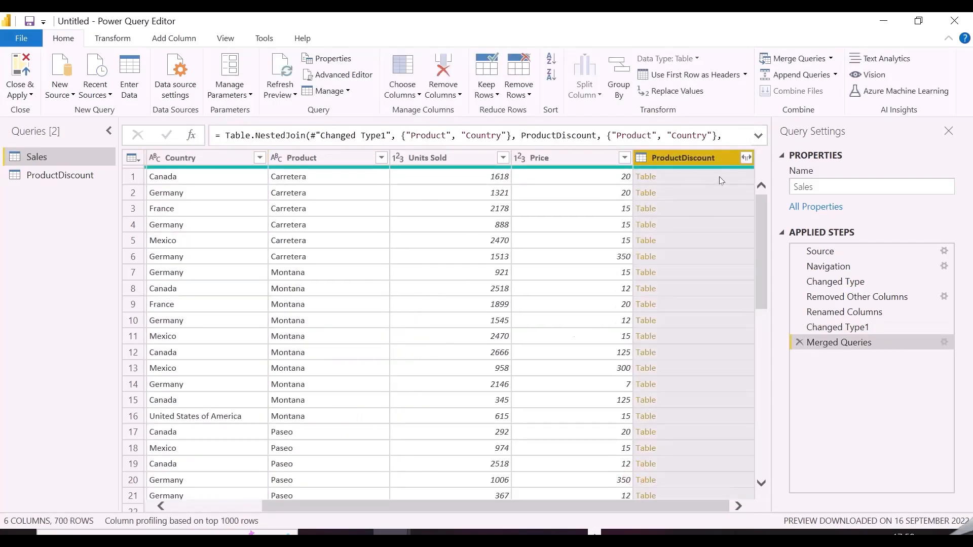
left_click(646, 176)
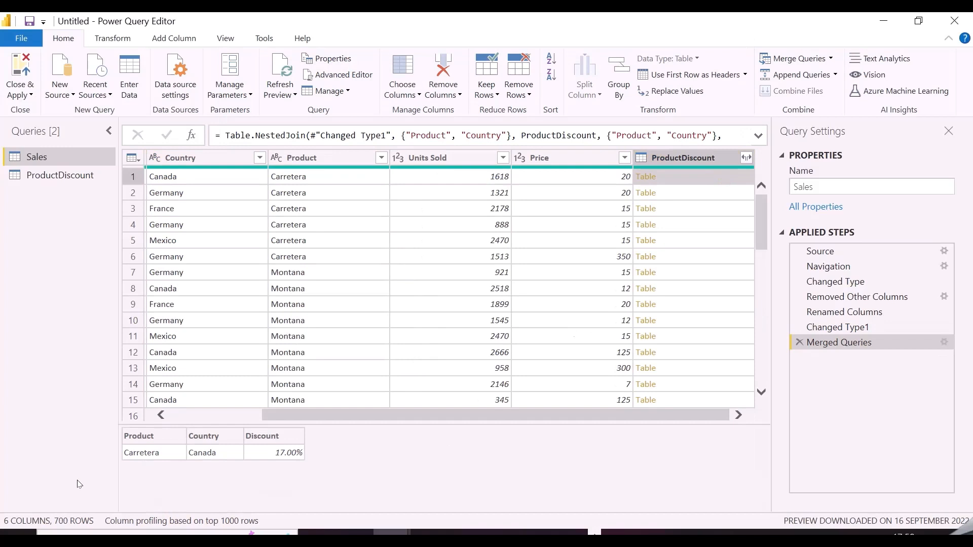
mouse_move(284, 433)
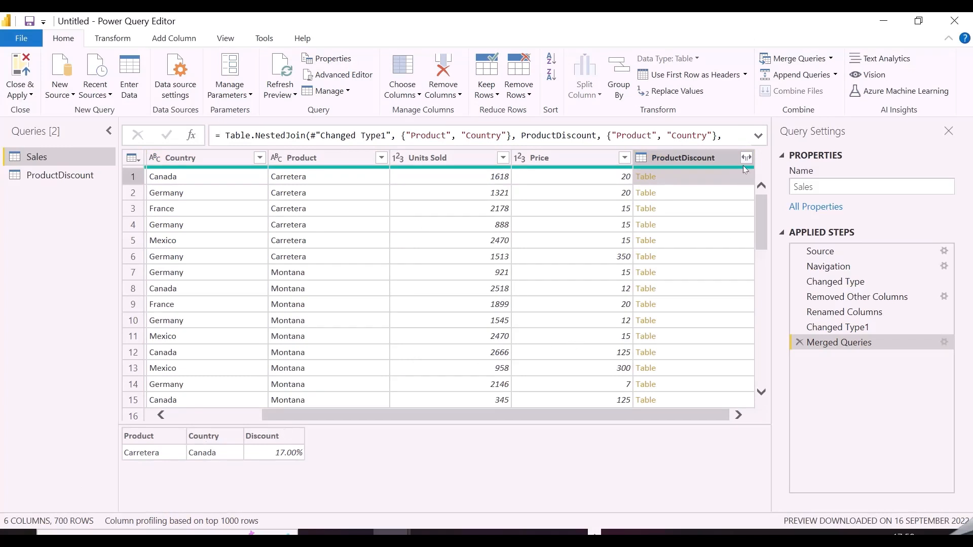
left_click(747, 157)
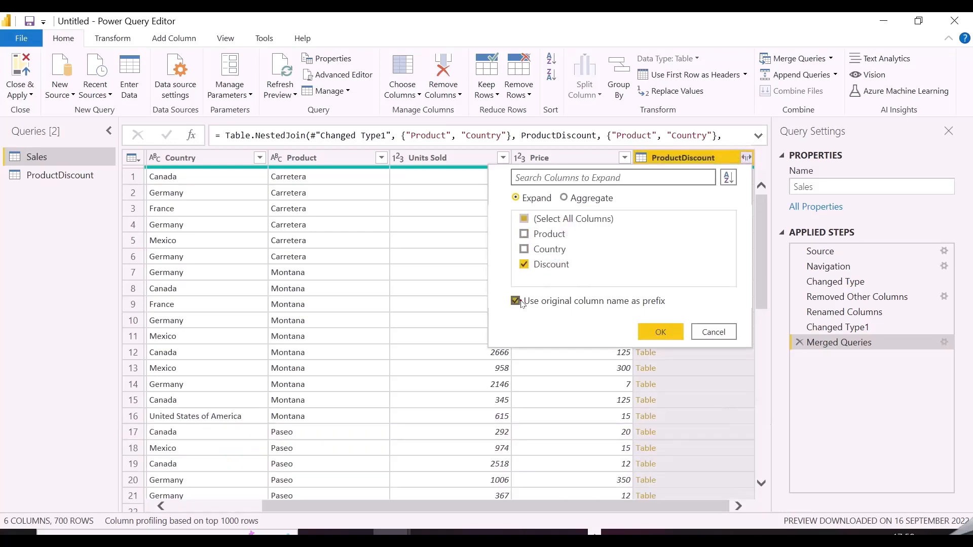
left_click(515, 302)
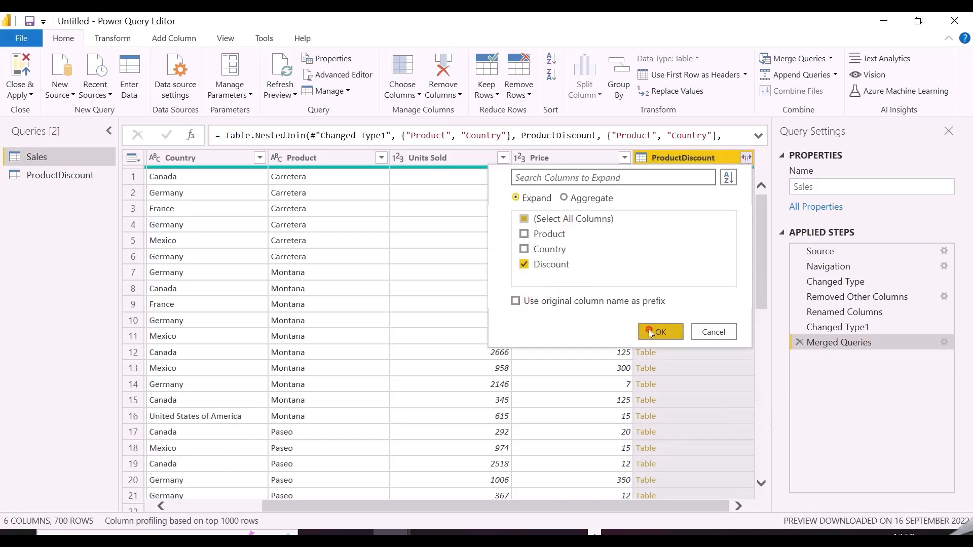
left_click(660, 332)
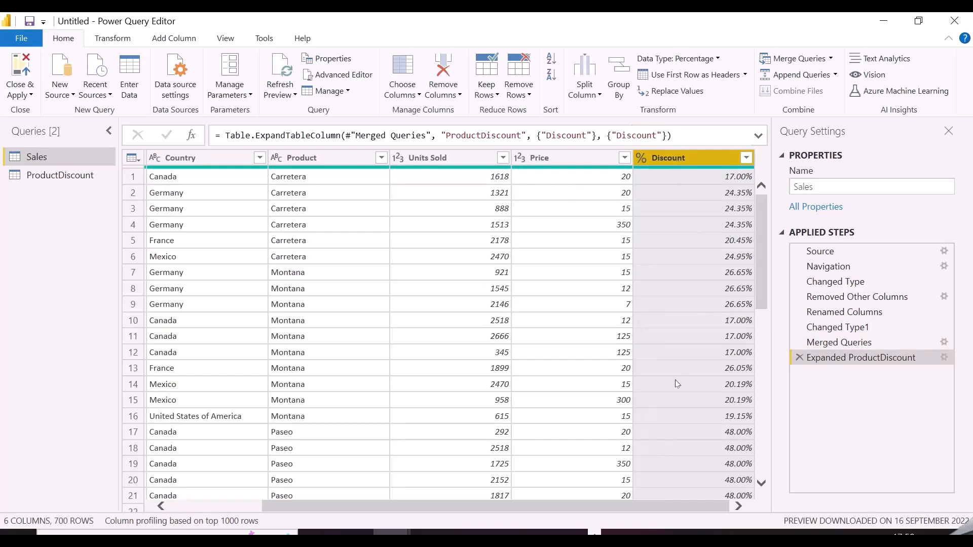
mouse_move(838, 342)
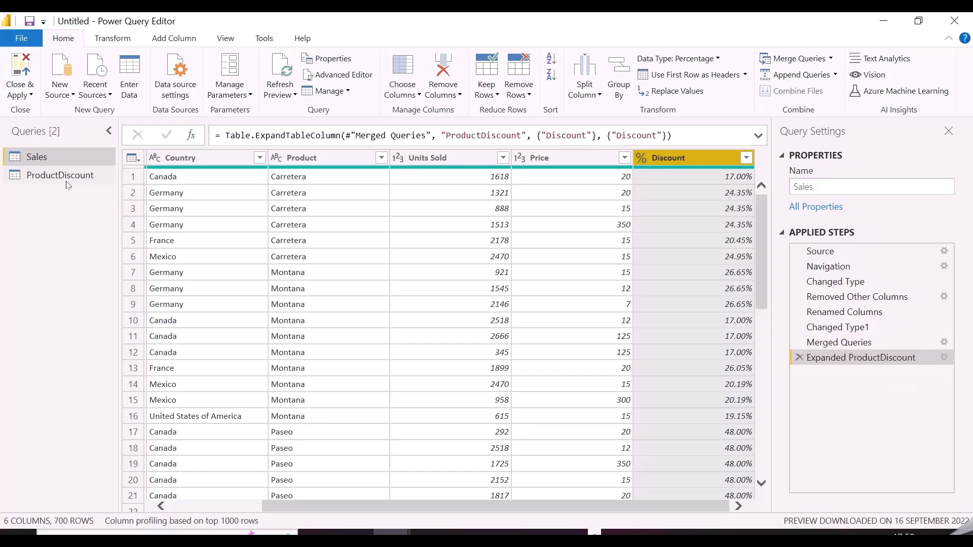
left_click(60, 175)
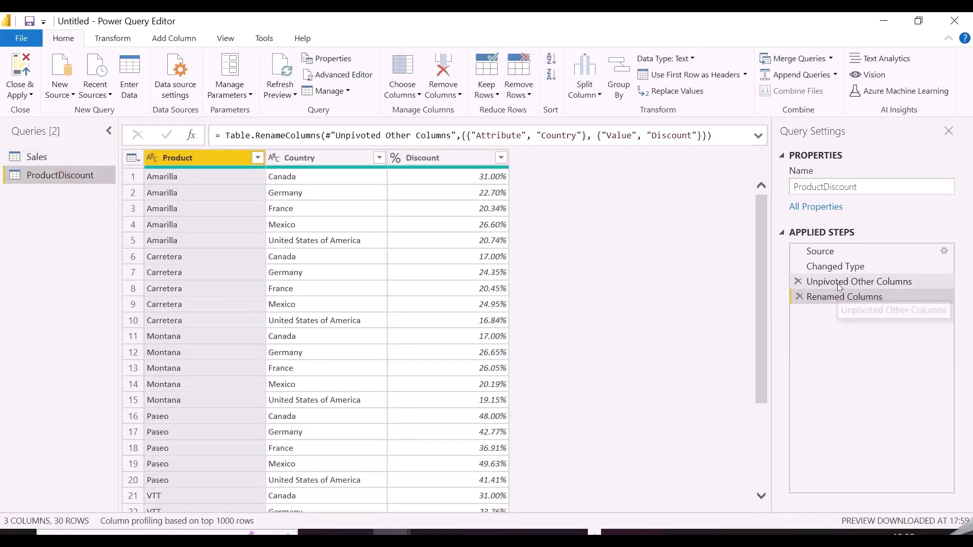
mouse_move(831, 301)
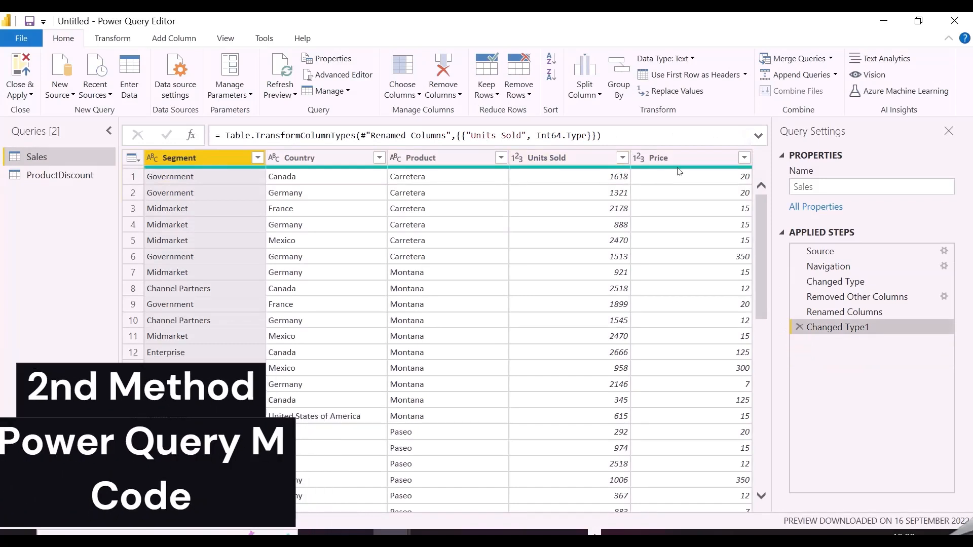
Step: Add a custom column Discount to Sales and begin its ProductDiscount{[Product = ...]} lookup code
left_click(174, 39)
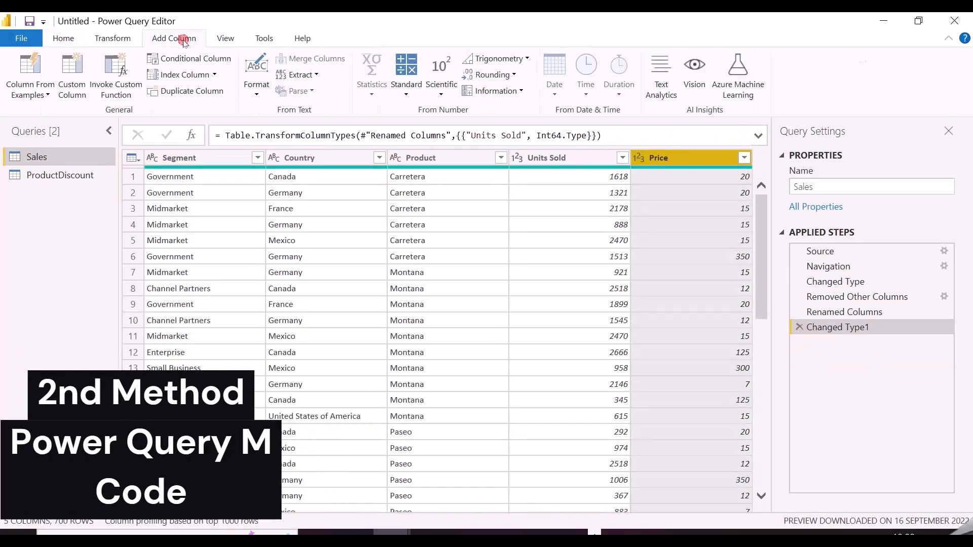
left_click(72, 74)
type("Discount")
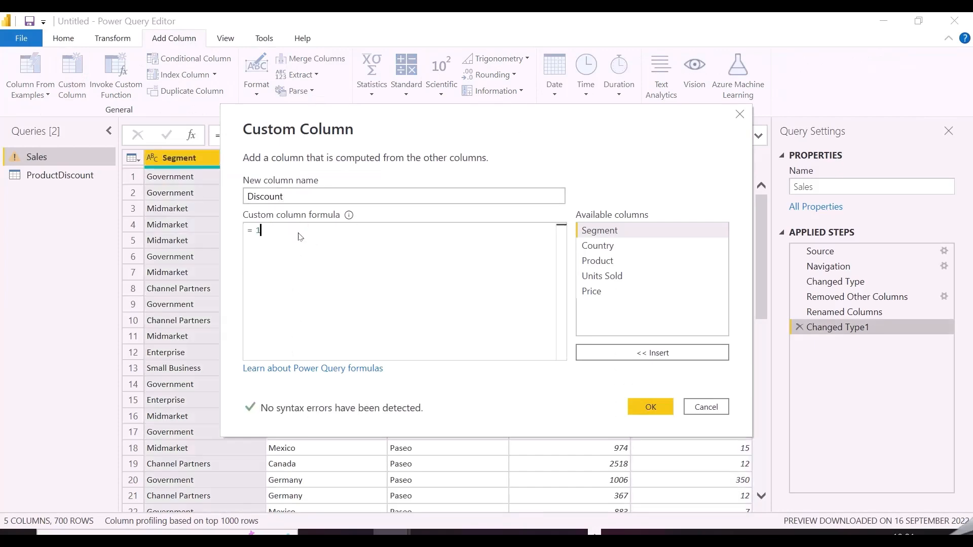
left_click(650, 406)
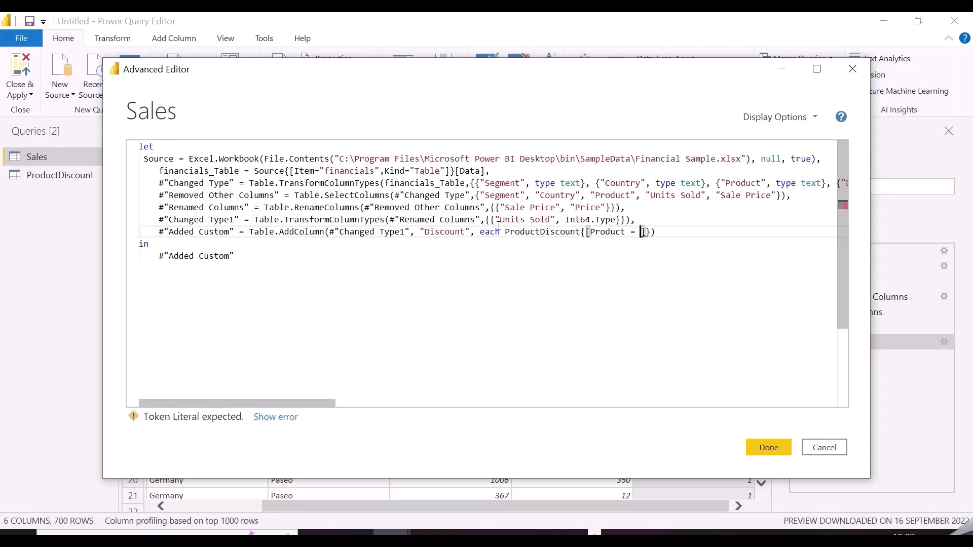
Step: Finish [Product = [Product]] and wrap the lookup in Record.Field(..., Country) so Discount returns numbers
type("Product]")
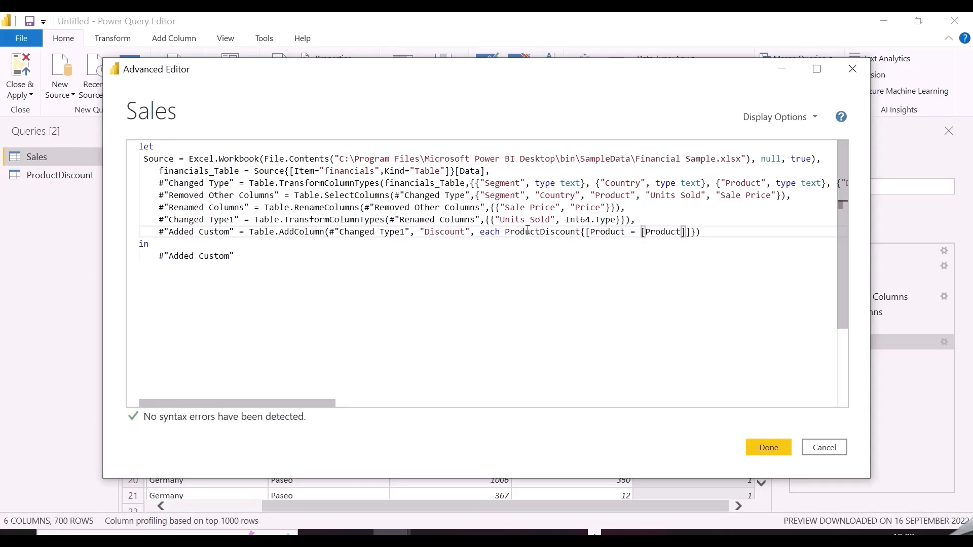
left_click(767, 447)
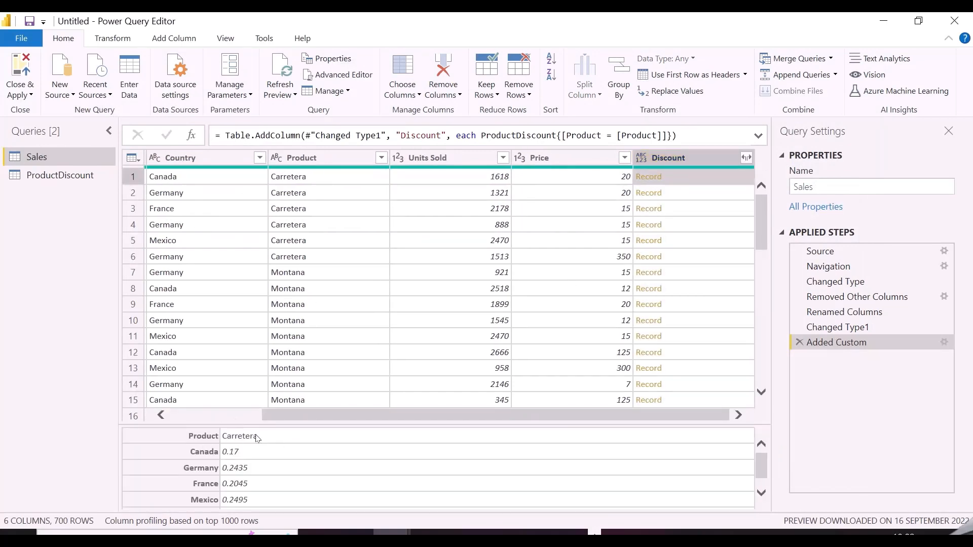
left_click(337, 74)
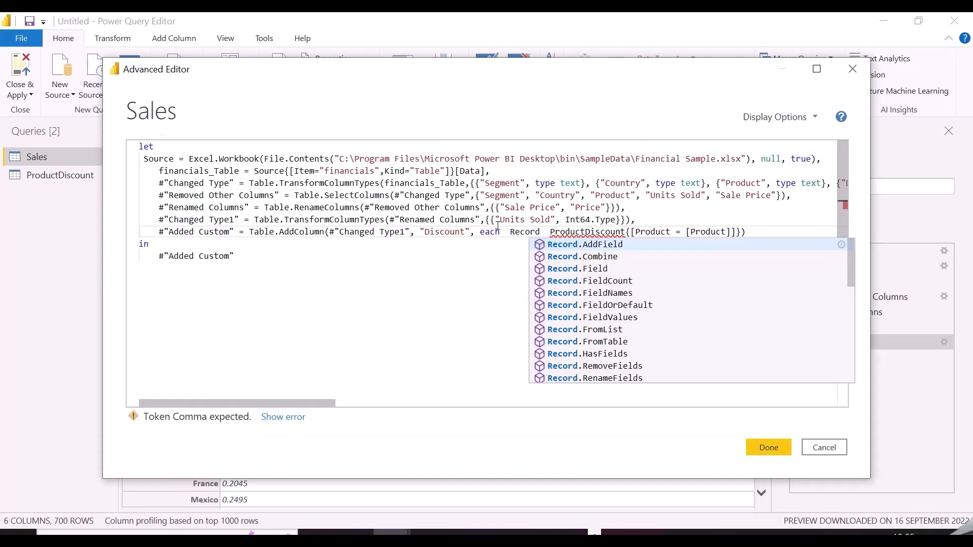
type(".Field(")
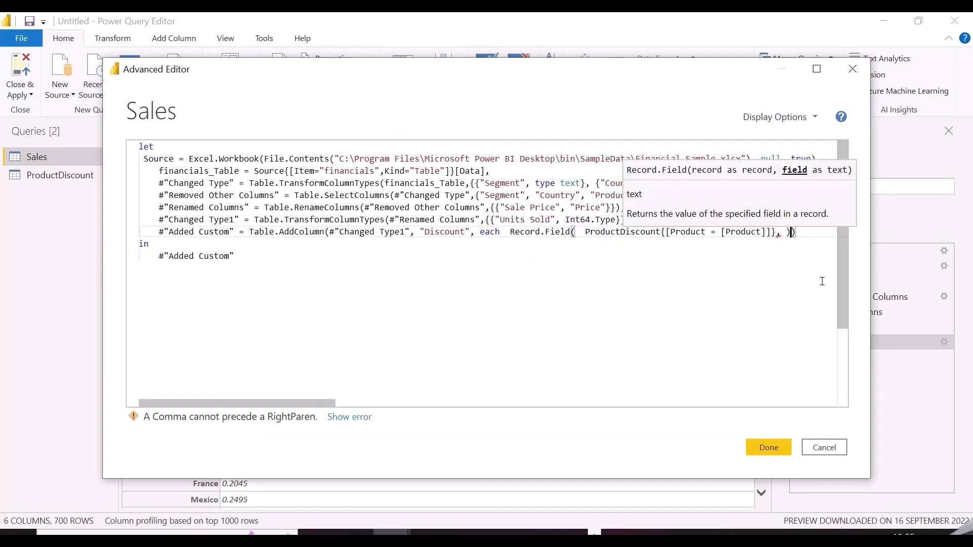
left_click(767, 447)
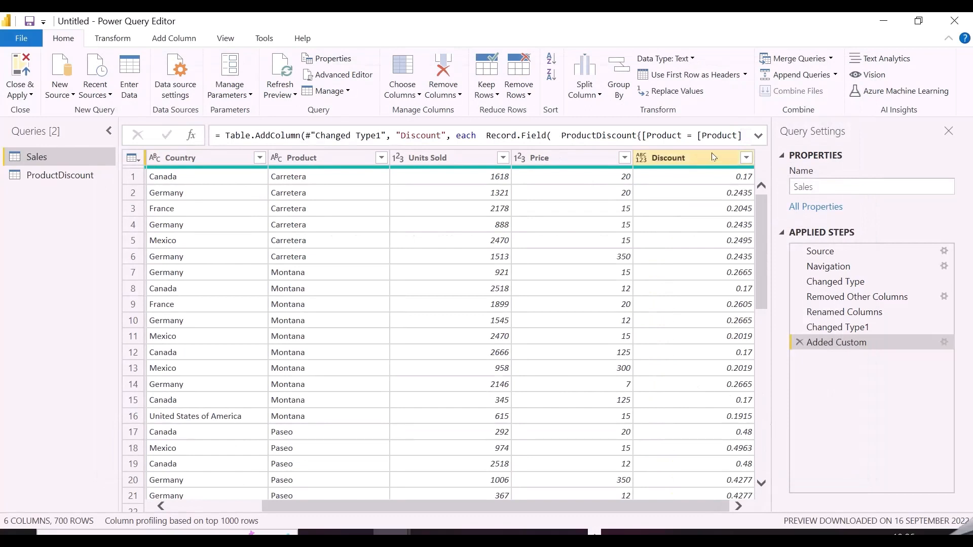
Step: Assign a data type to the Sales Discount column
left_click(642, 158)
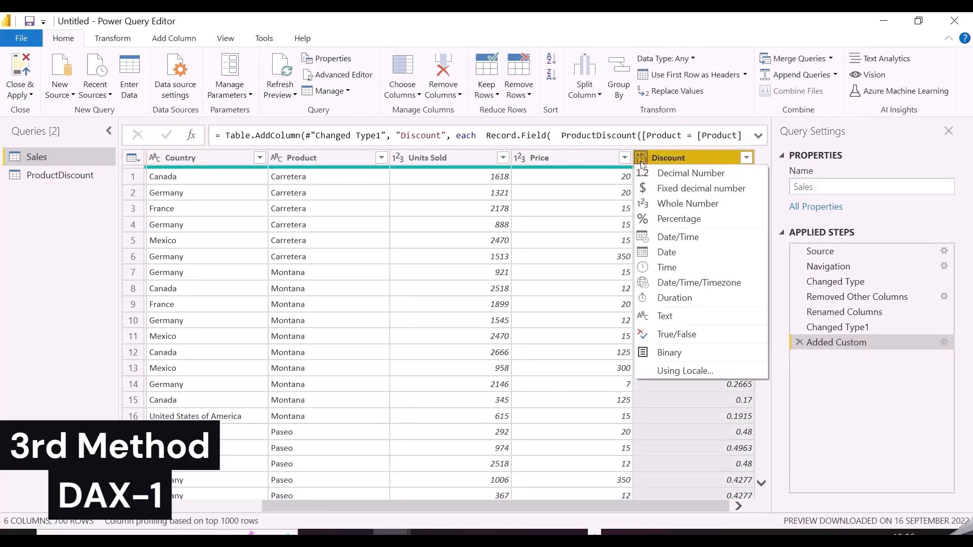
left_click(678, 219)
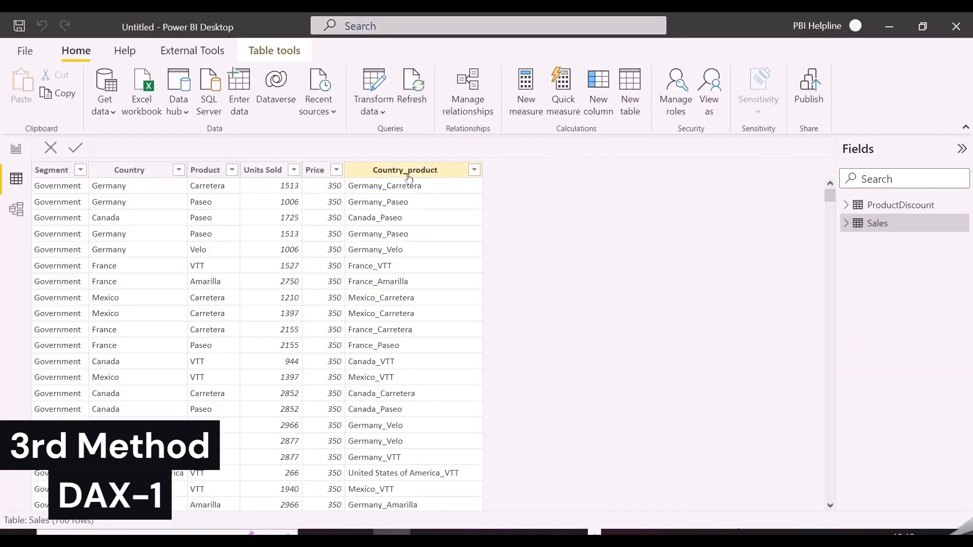
Step: Compare Country_product keys in Sales and ProductDiscount, then add a blank calculated column to Sales
left_click(405, 169)
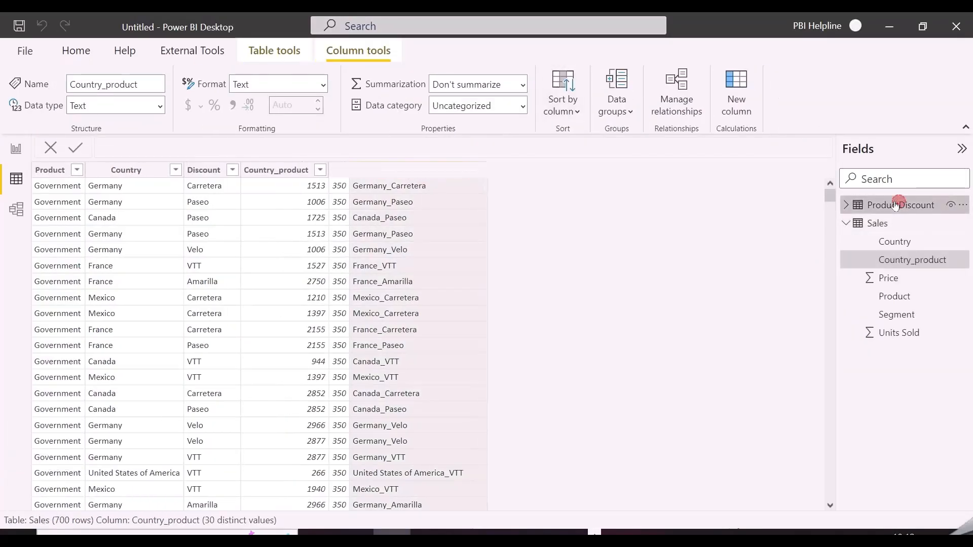
left_click(911, 204)
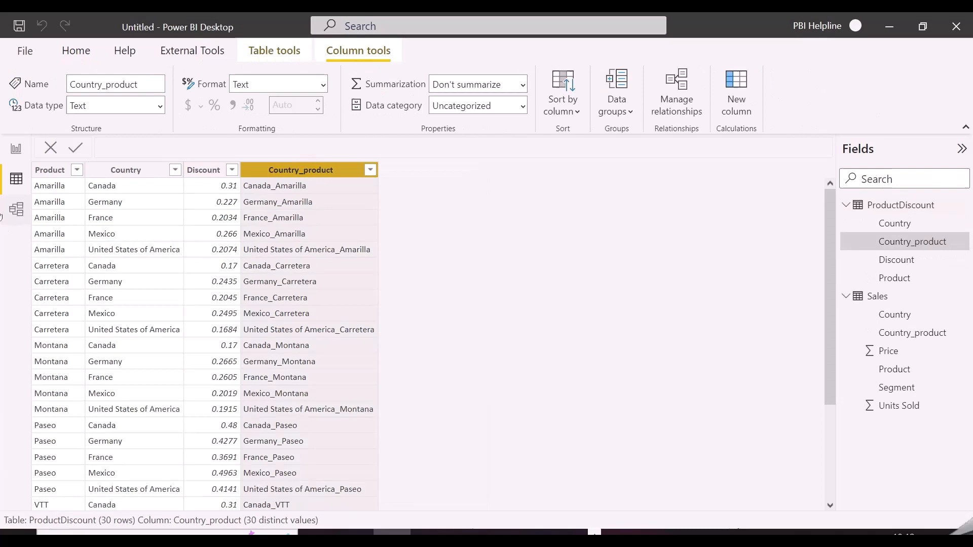
left_click(15, 209)
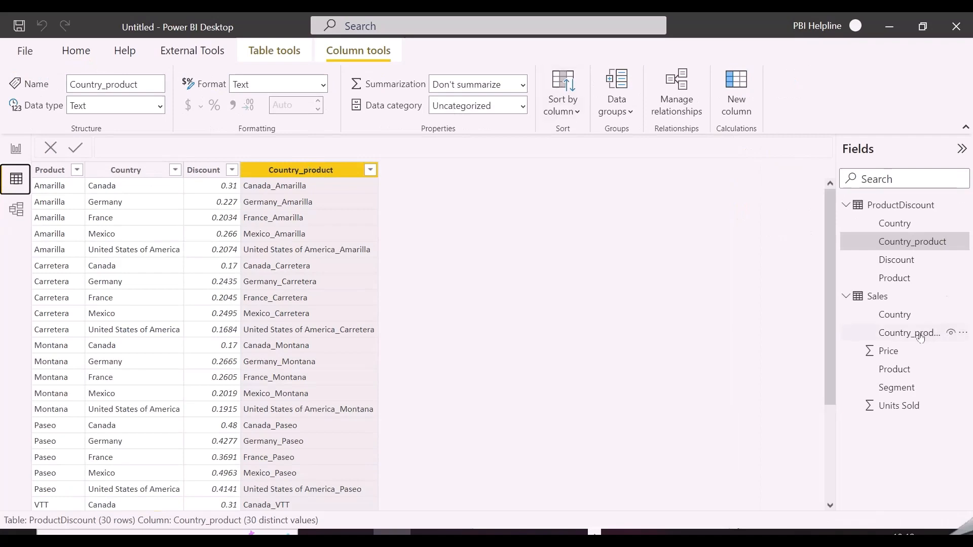
left_click(912, 333)
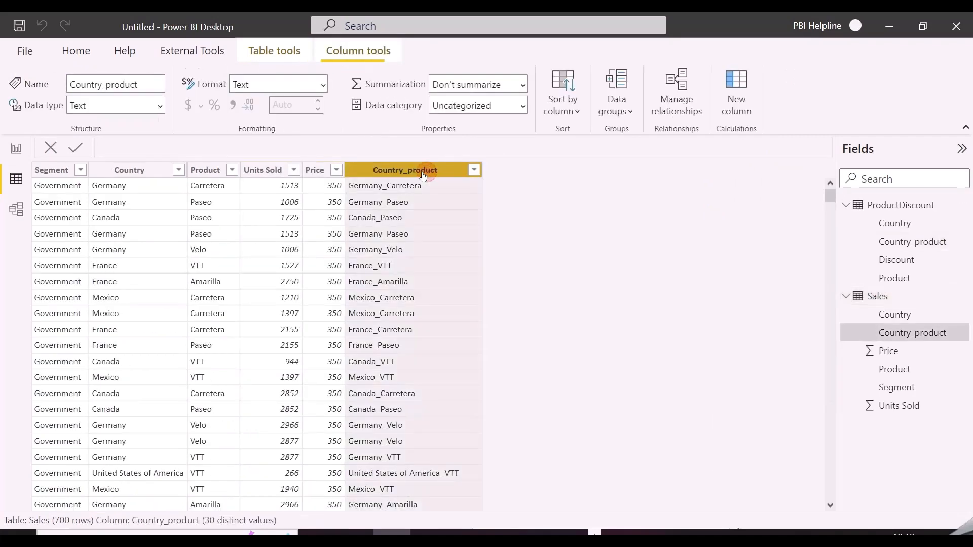
left_click(737, 96)
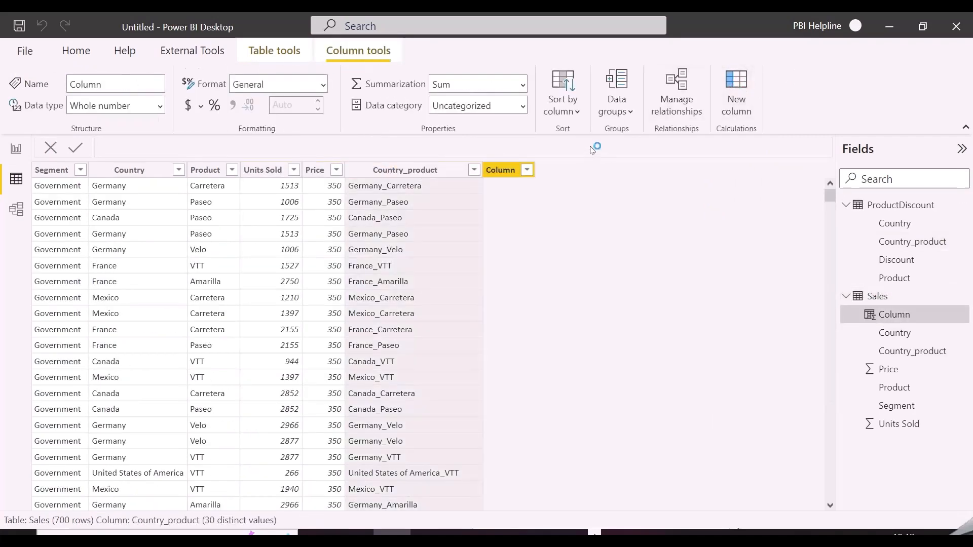
Step: Define Discount = RELATED(ProductDiscount[Discount]) formatted as Percentage, which errors without a relationship
type("Discount = re")
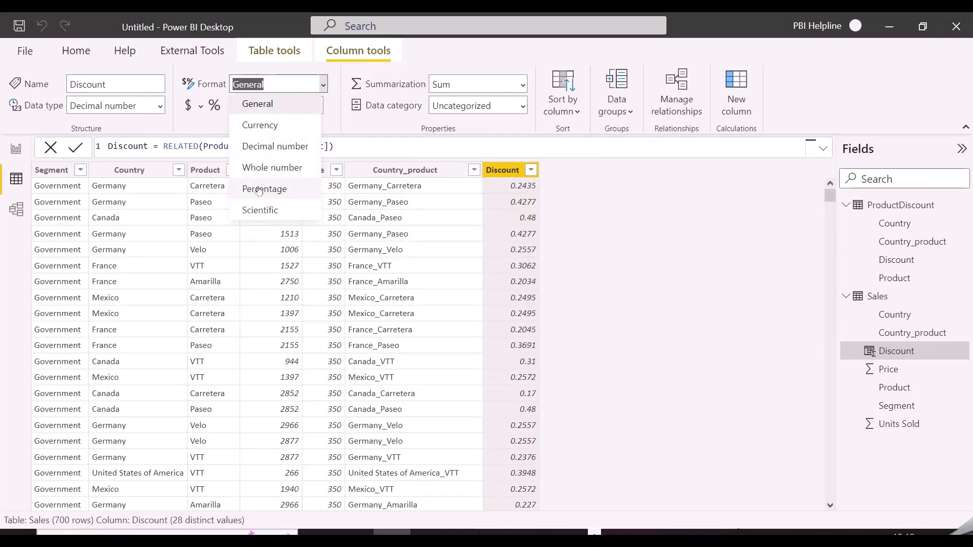
left_click(15, 210)
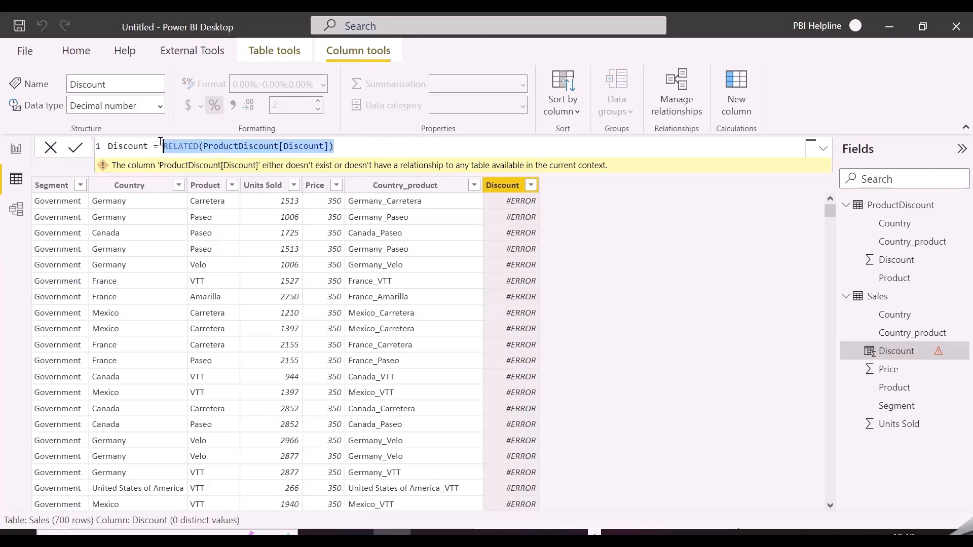
Step: Replace RELATED with LOOKUPVALUE(ProductDiscount[Discount], ProductDiscount[Country_product], Sales[Country_product])
key("Delete")
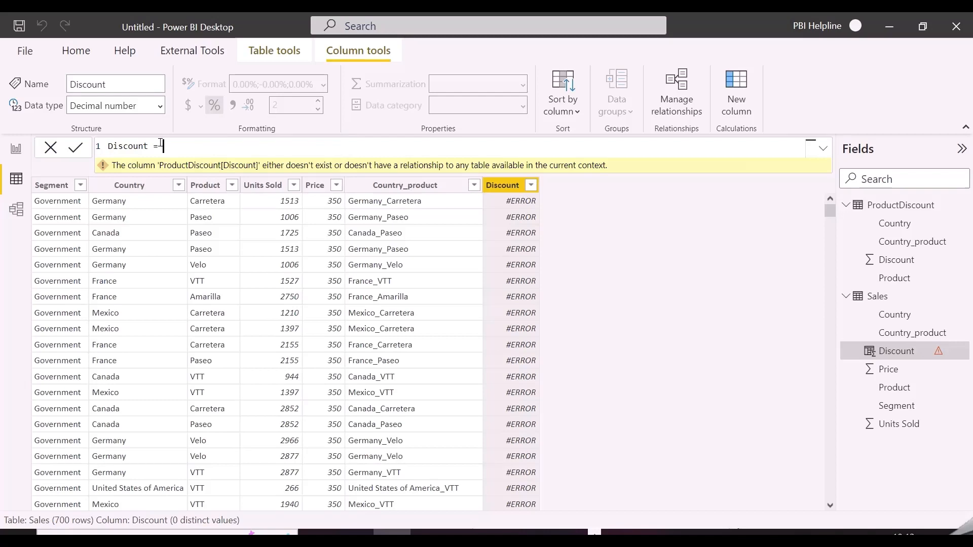
type("LOOKUPVALUE(")
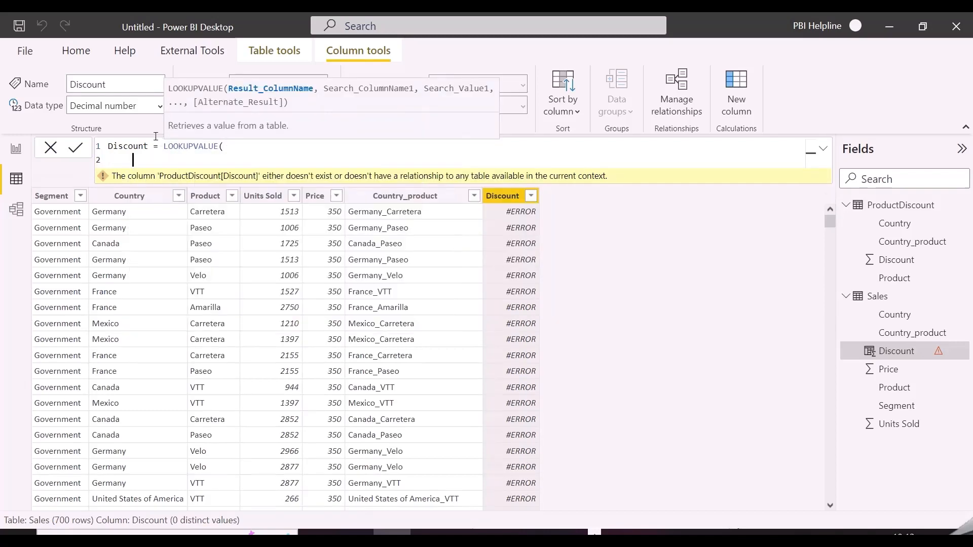
type("dis")
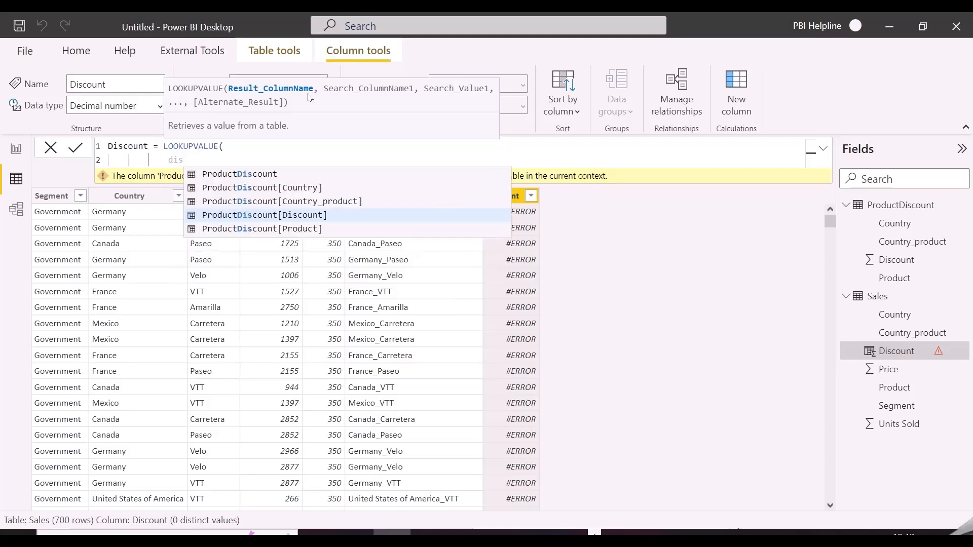
left_click(264, 215)
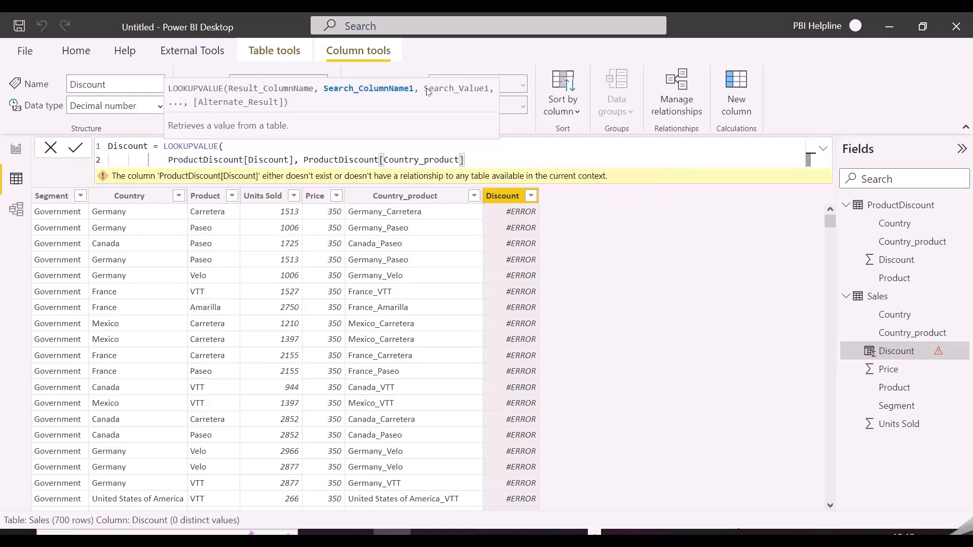
type(",")
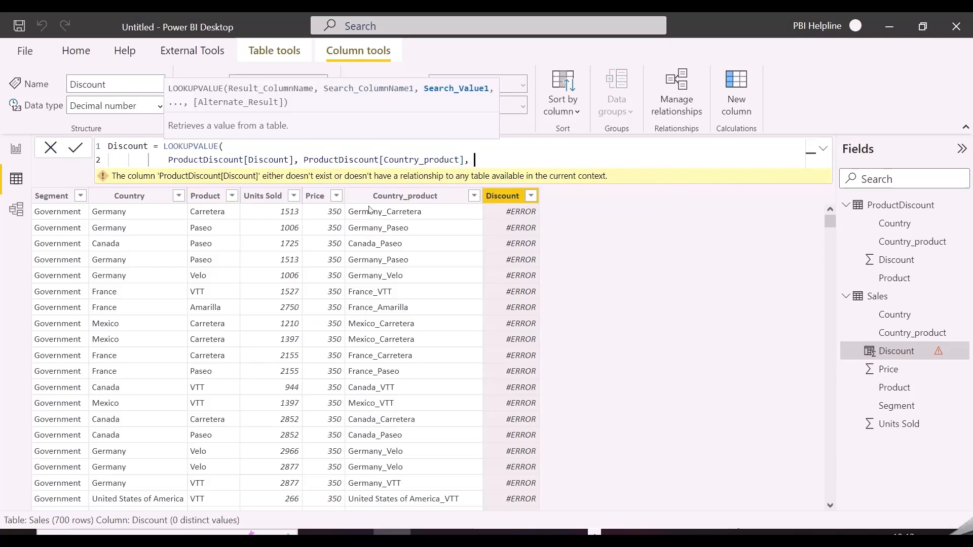
type("Sales[Country_product])")
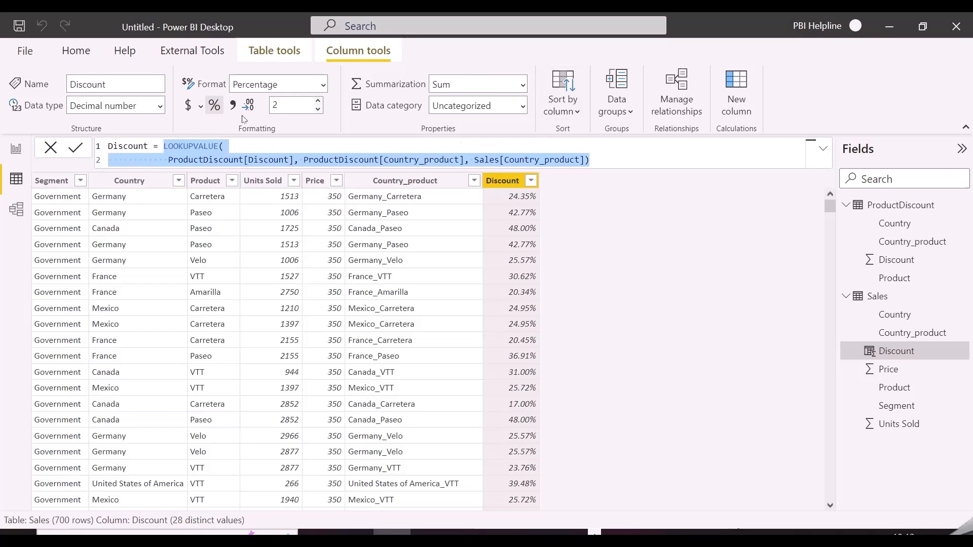
left_click(15, 209)
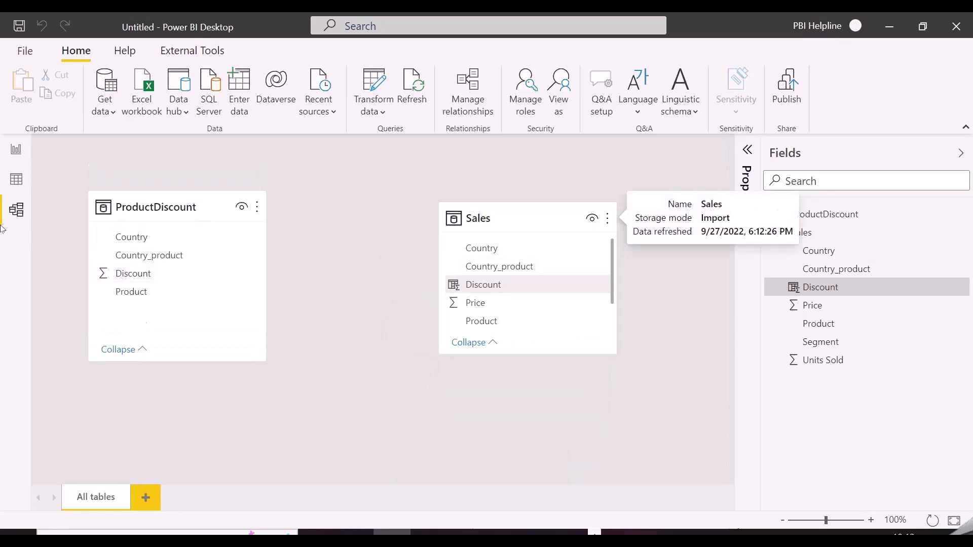
left_click(16, 179)
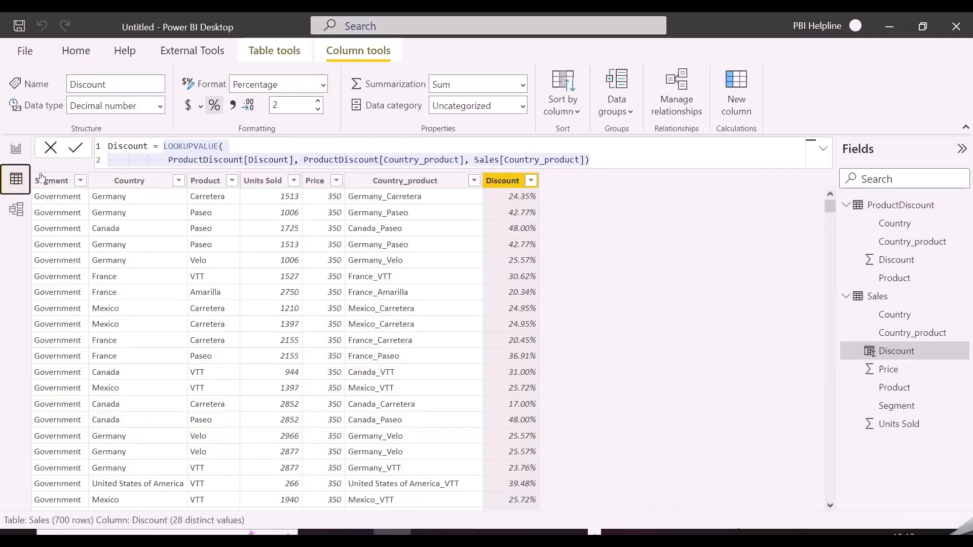